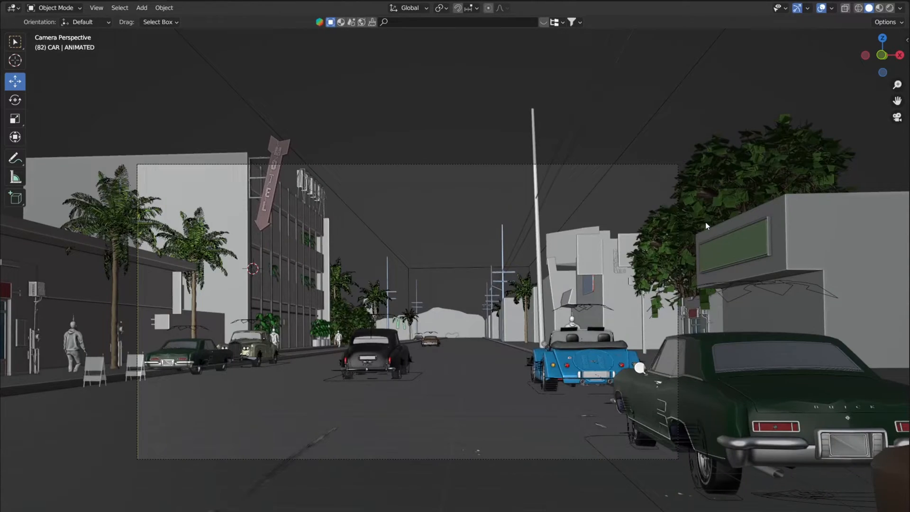
- Block out the street with a ground plane and two scaled box buildings matching the photo
click(880, 8)
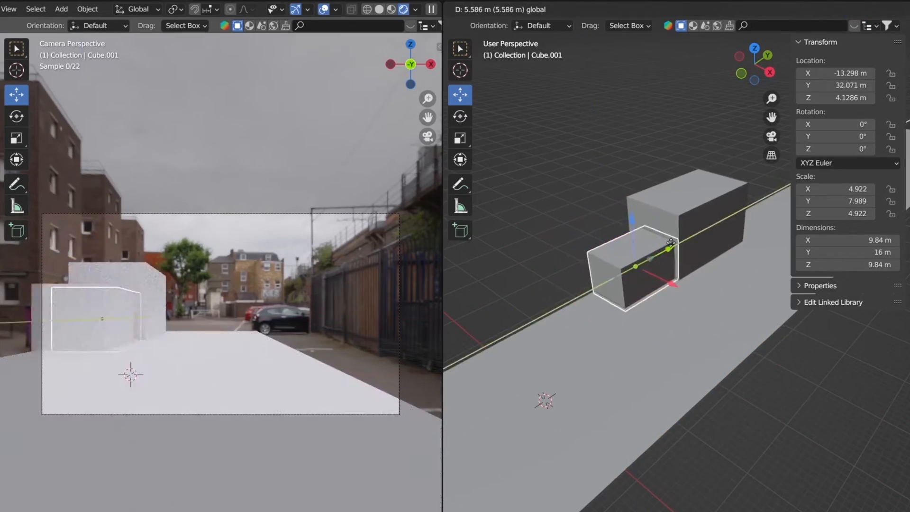
- Combine shadow.png with Render Layers through a Mix node set to Multiply
drag(670, 247, 603, 325)
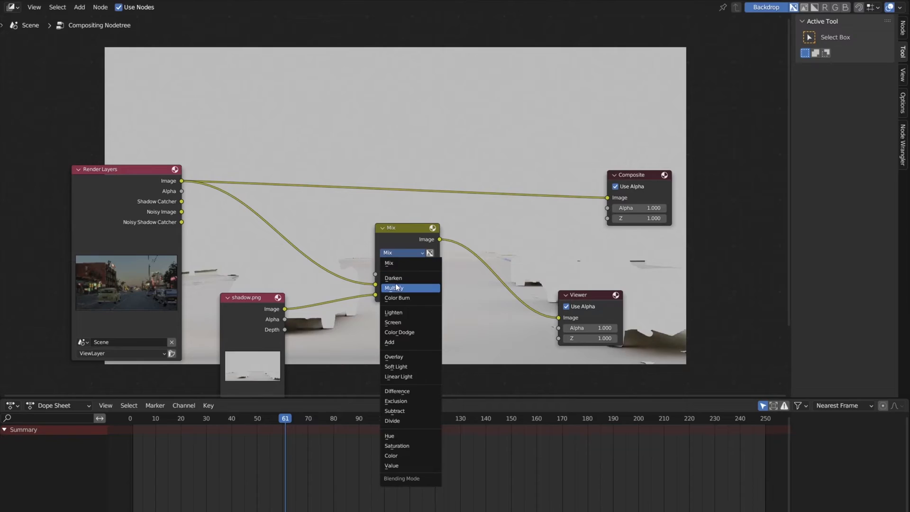
click(394, 287)
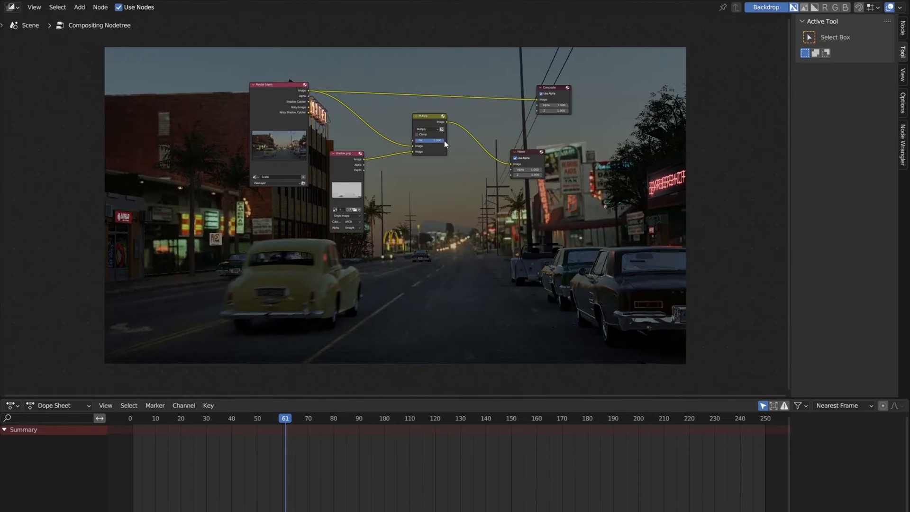